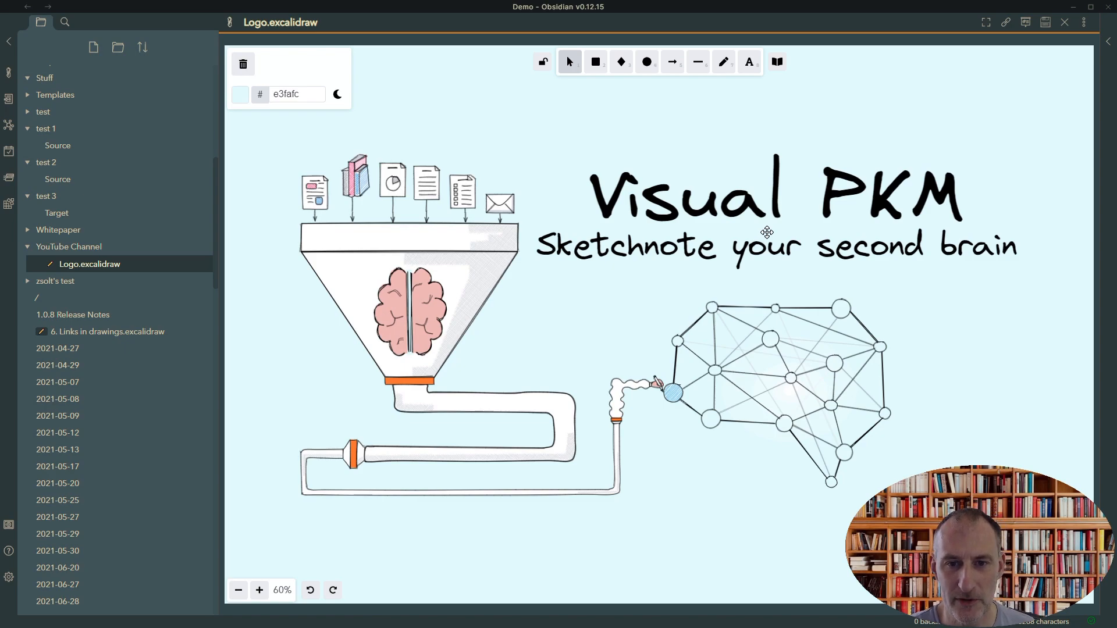
mouse_move(1034, 19)
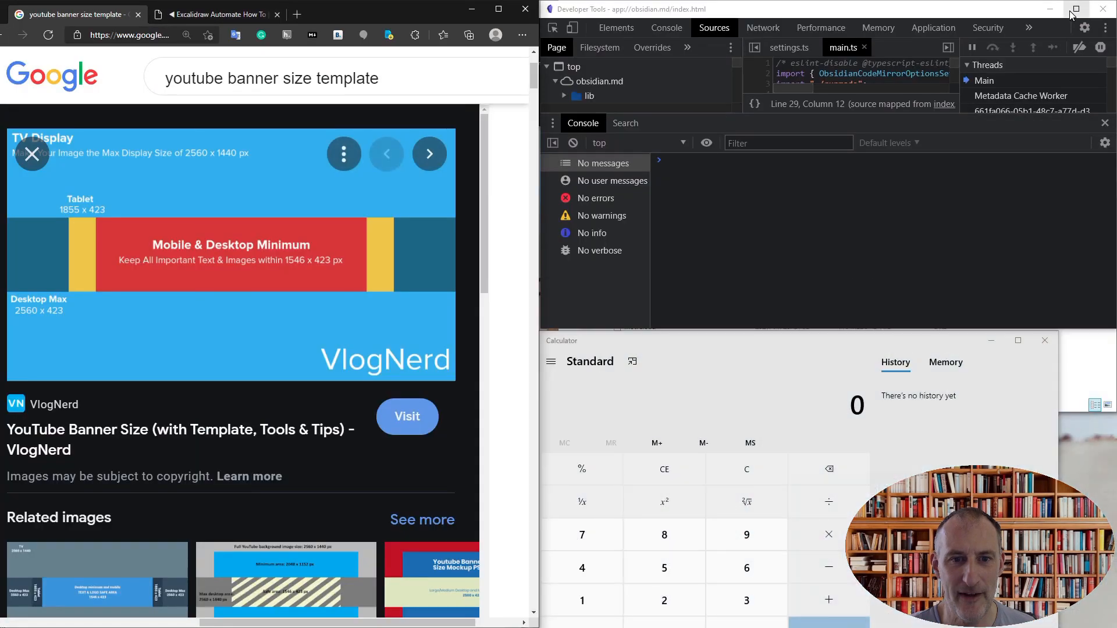
mouse_move(386, 135)
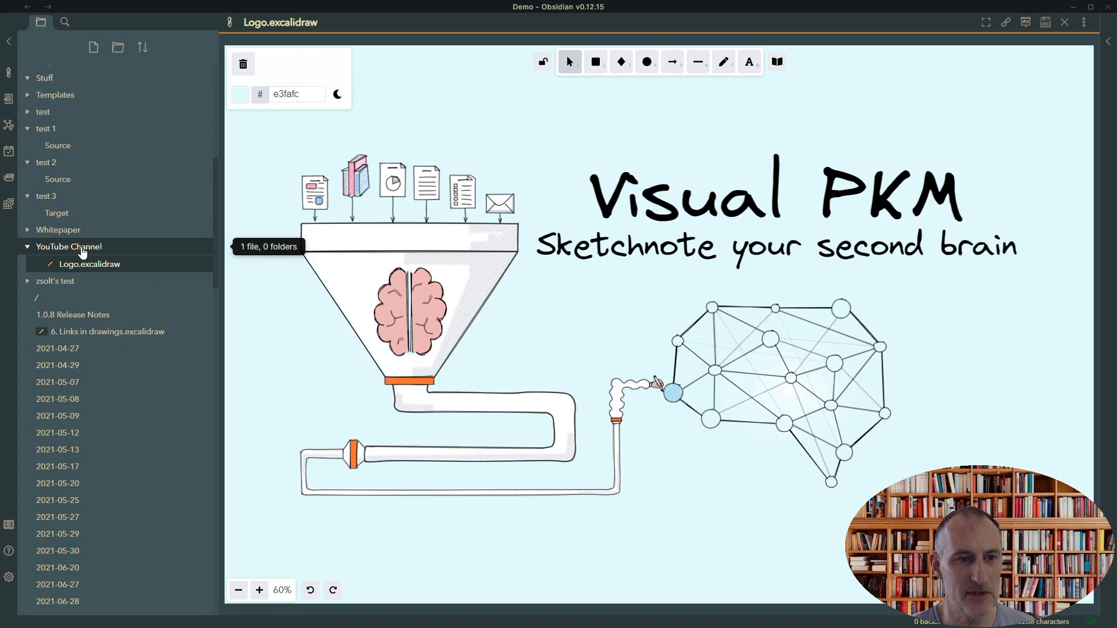
Check the YouTube Channel folder's options, then move to the developer console prompt.
right_click(69, 247)
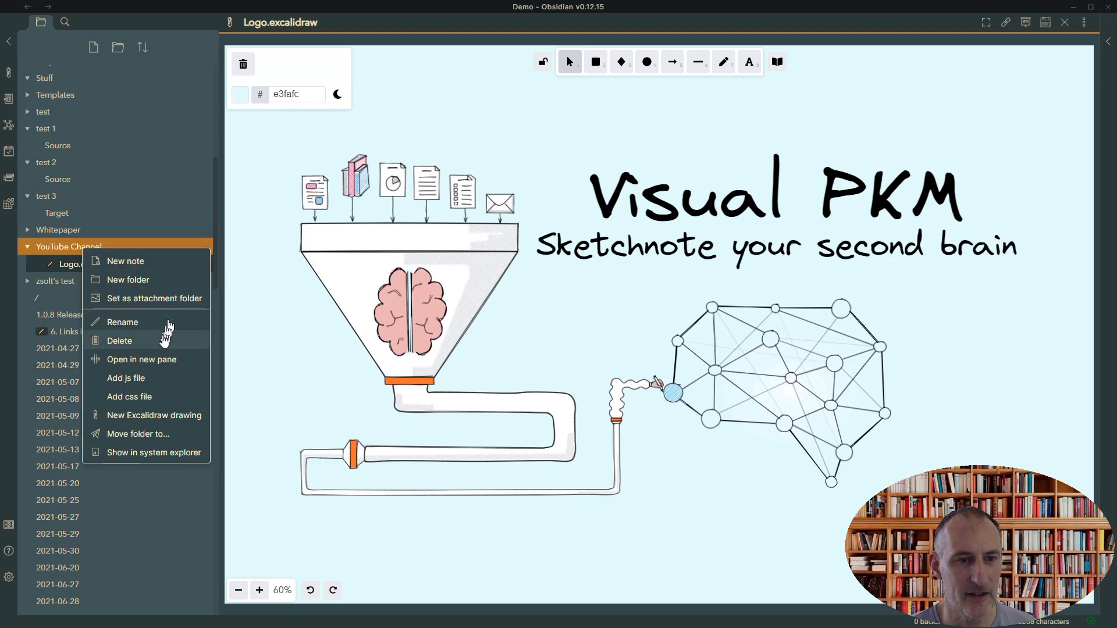
left_click(154, 415)
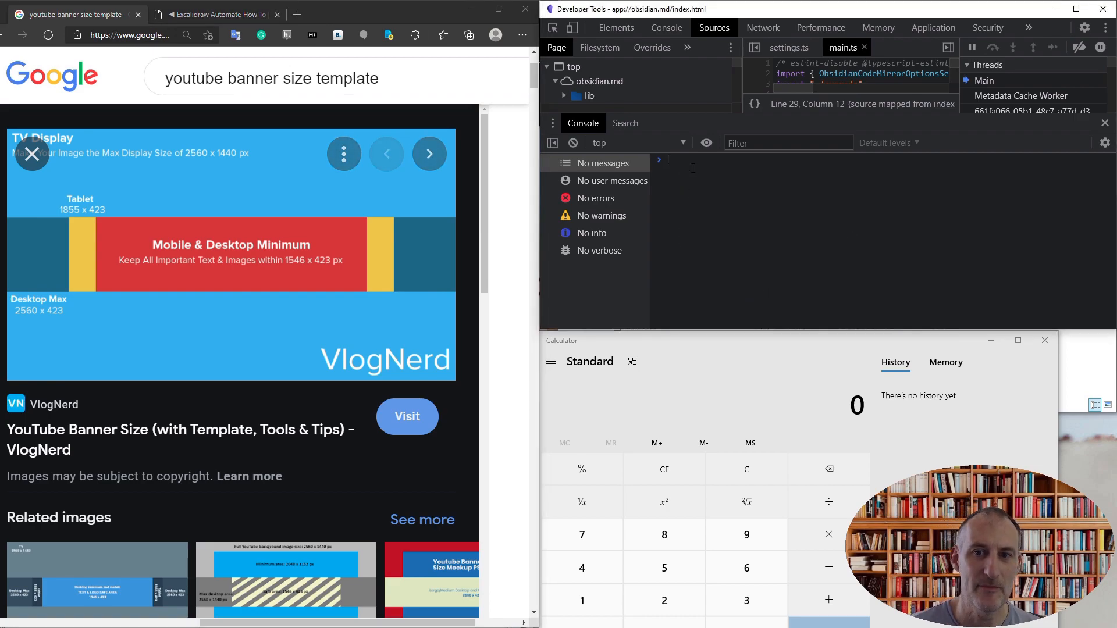
Reset the ExcalidrawAutomate helper (ea) and set its fill style to solid (2).
type("e")
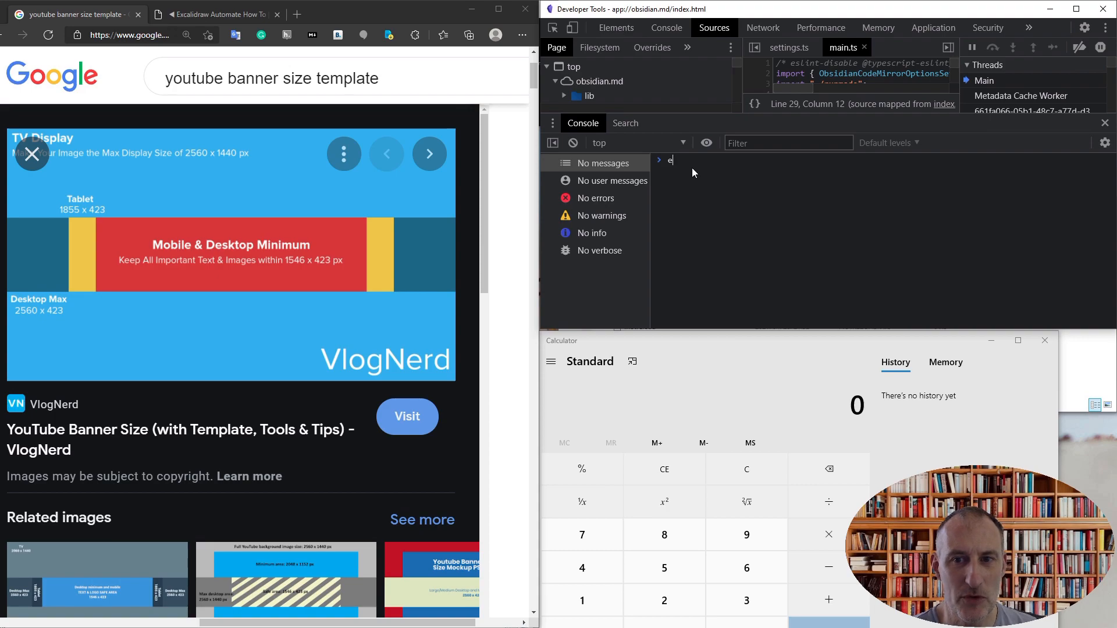
type("a.re")
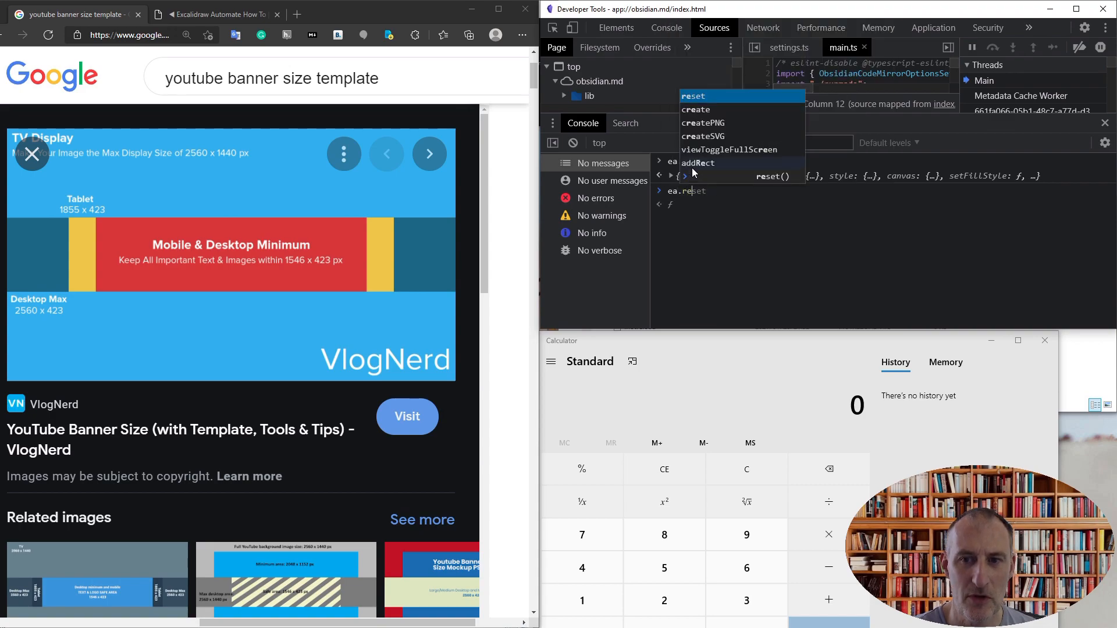
key("Enter")
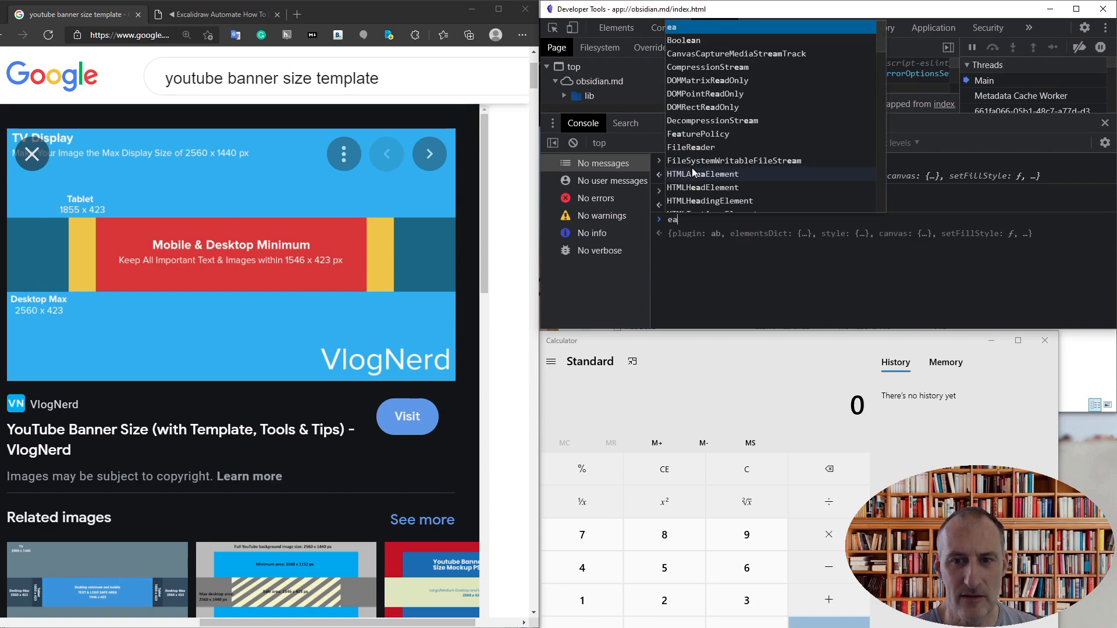
type(".setFillStyle(")
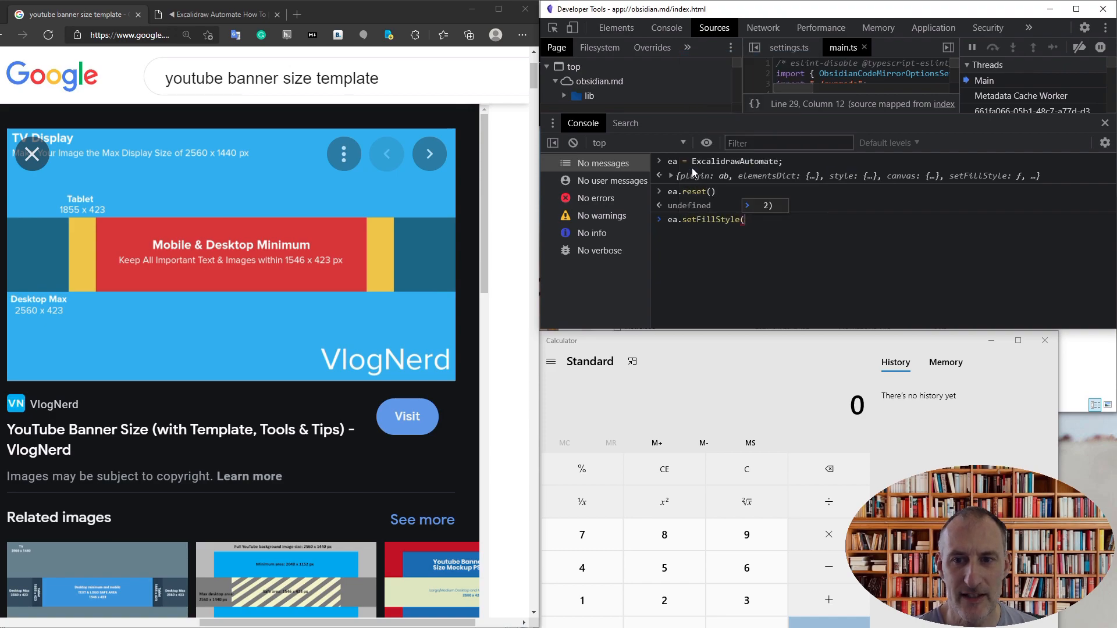
type("2)")
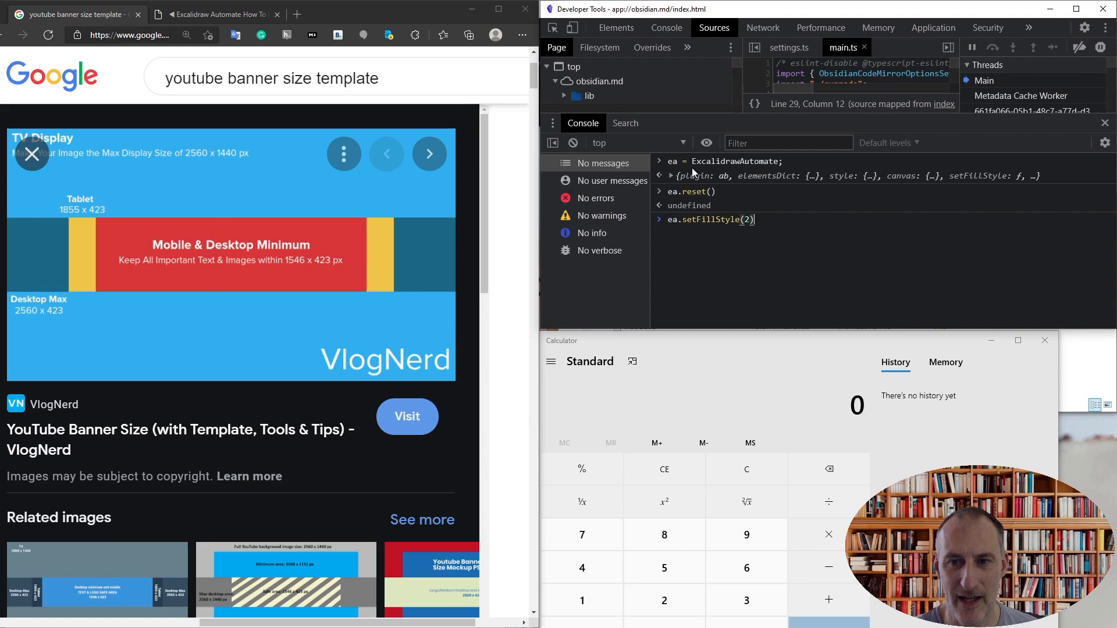
key("Enter")
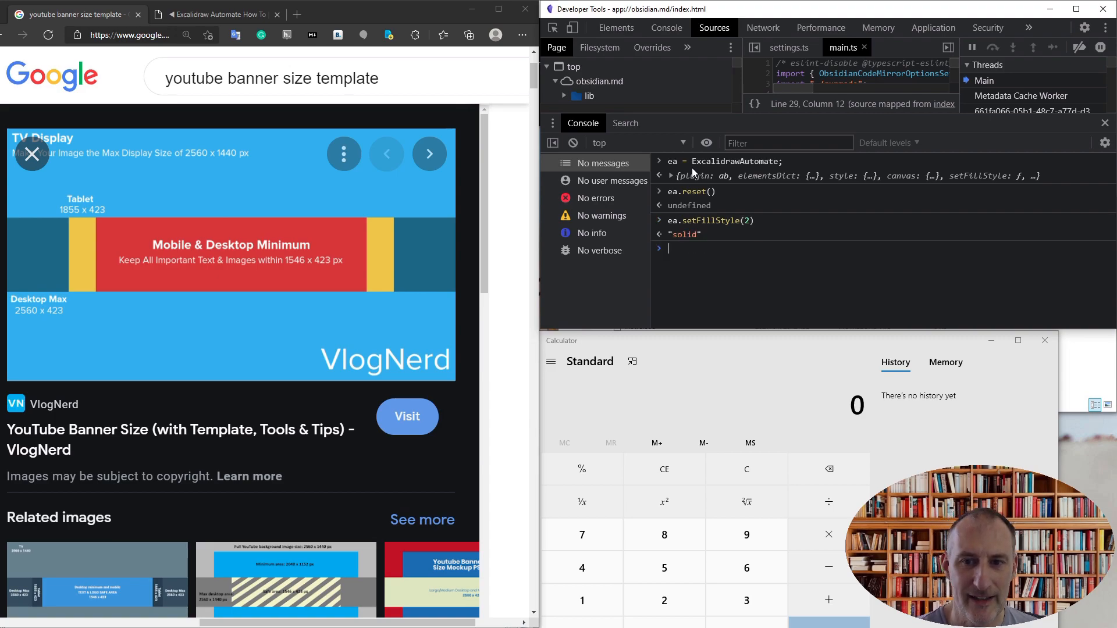
Set the automation background colour to "skyblue".
type("ea.setFillStyle")
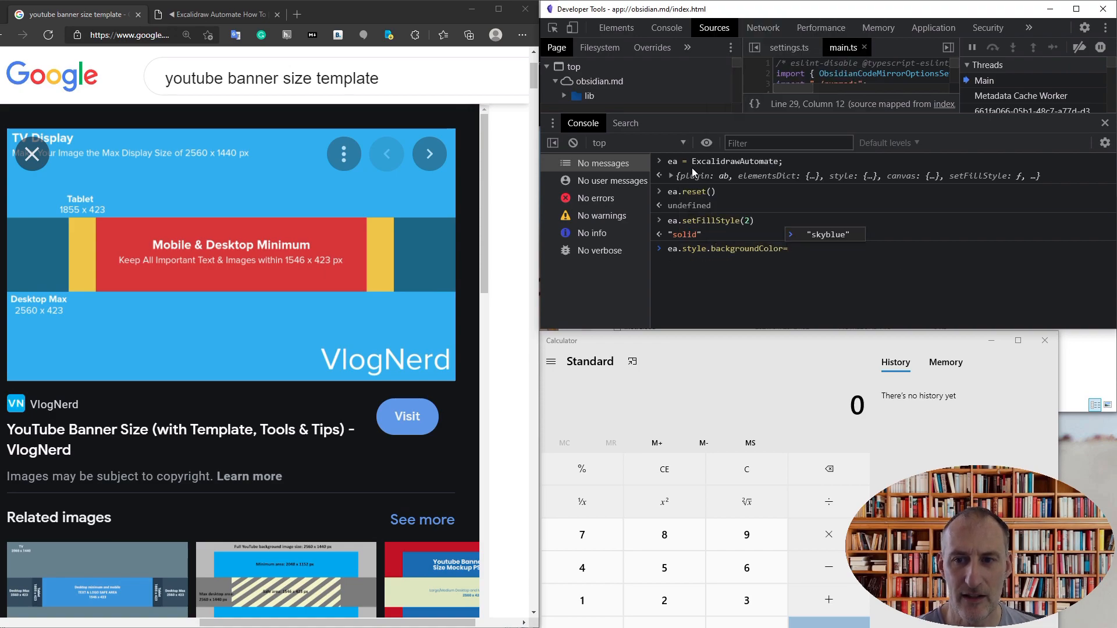
type("\"skyblue\"")
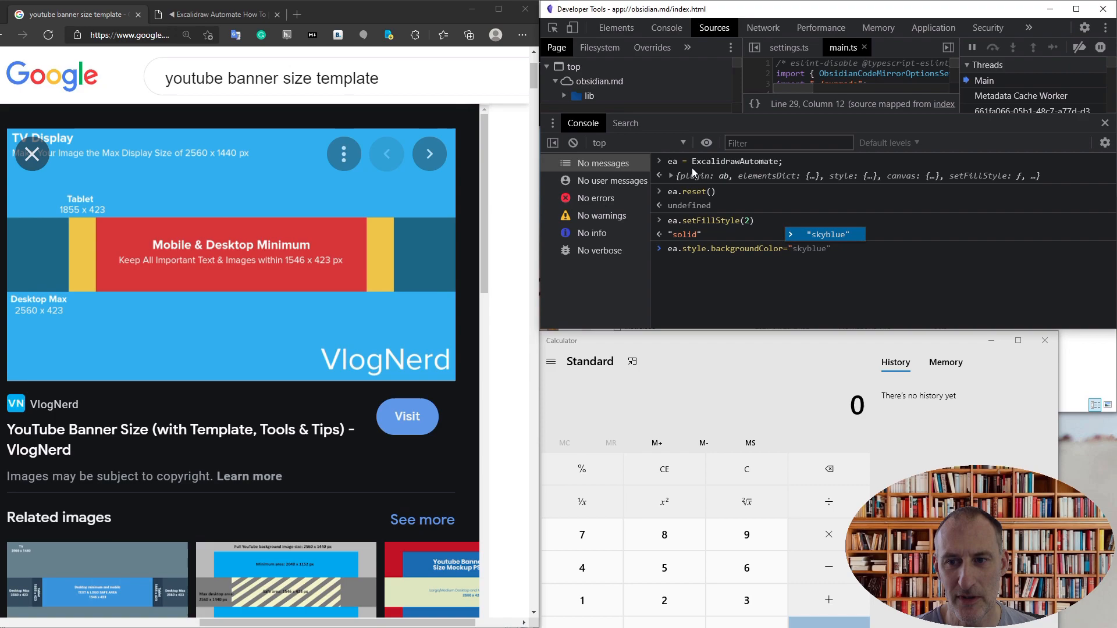
key("Enter")
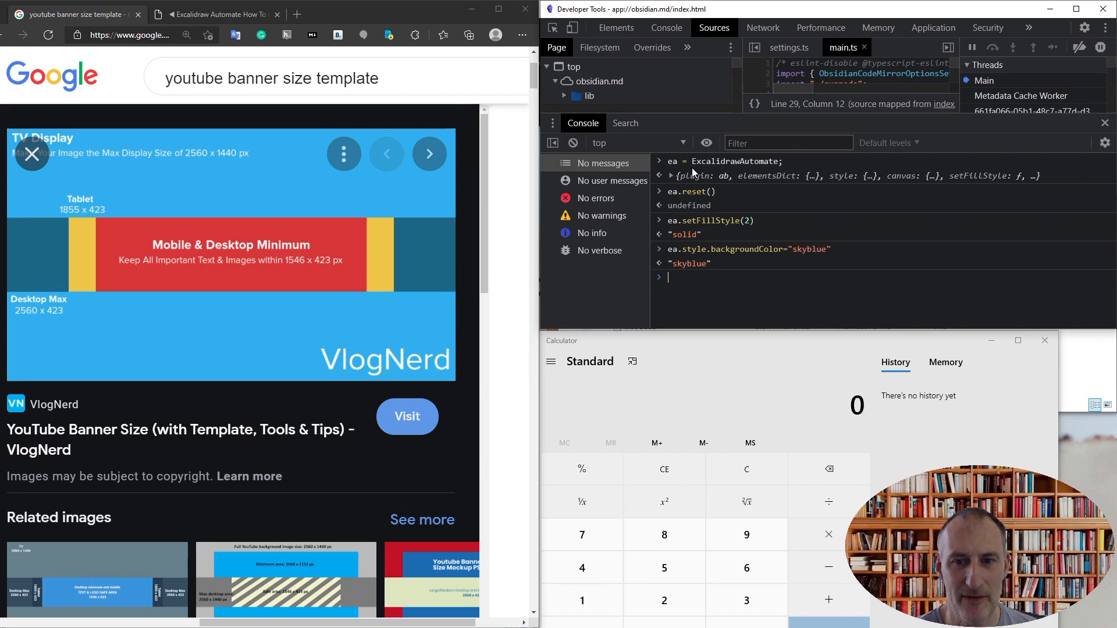
Add a 2560 by 1440 banner-sized rectangle at 0,0 with ea.addRect.
type("ea.addRect(0,0")
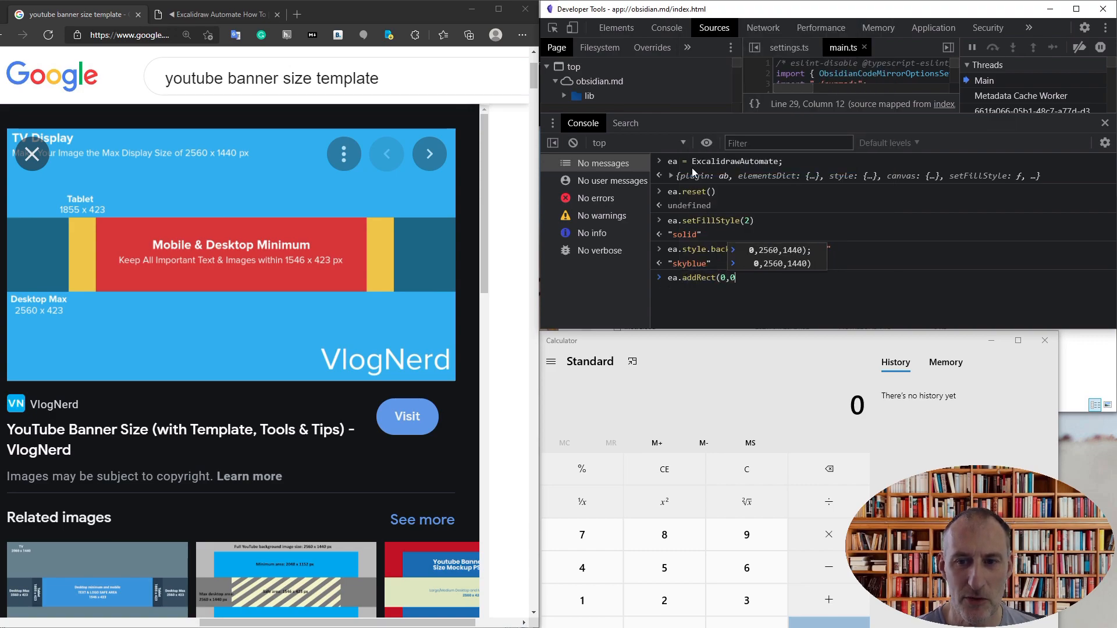
type(",")
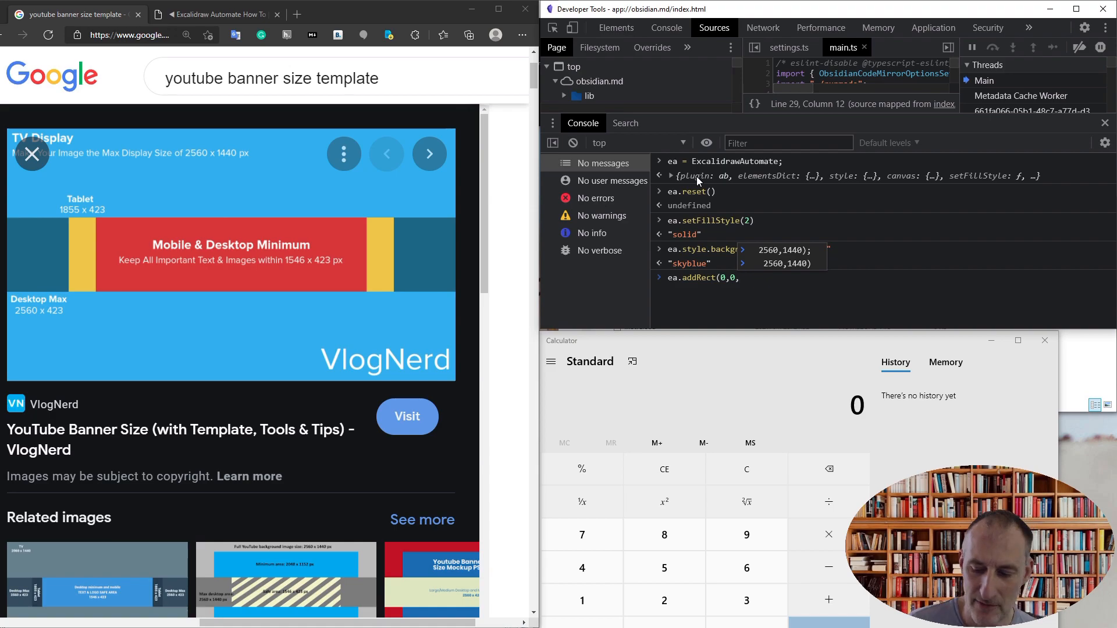
type("2560,")
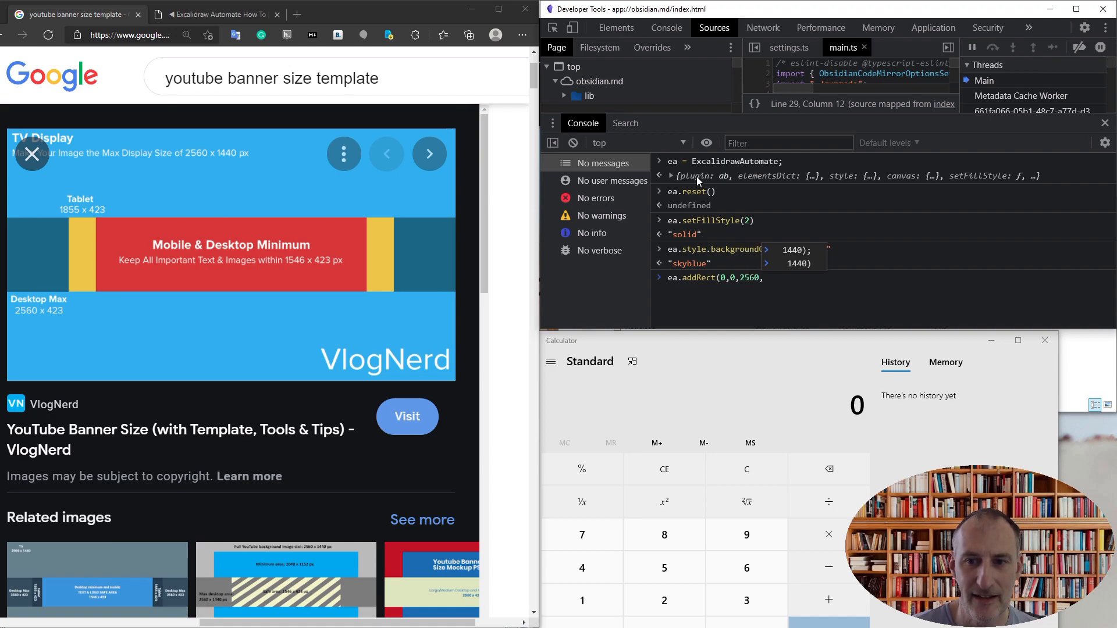
type("14")
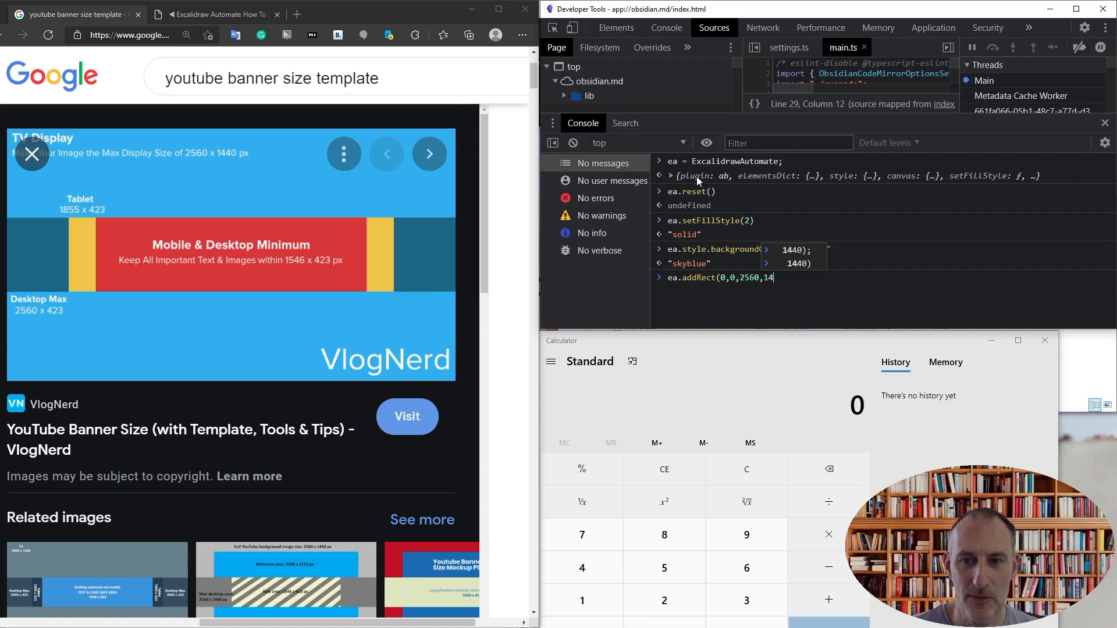
type("00")
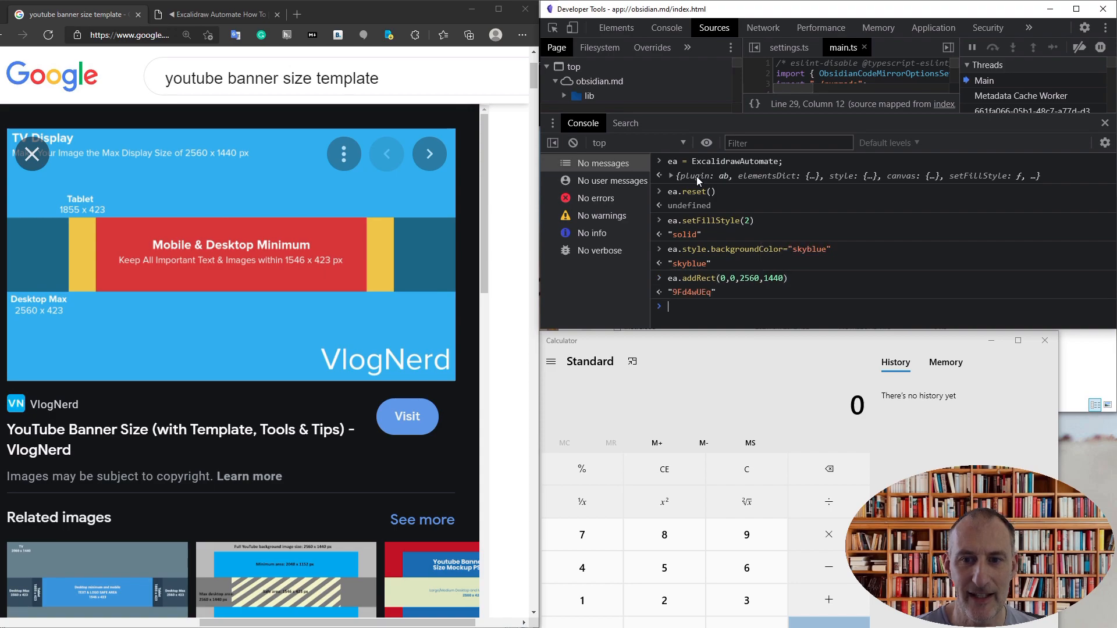
type("ea.style.backgroundColor=\"skyblue\"")
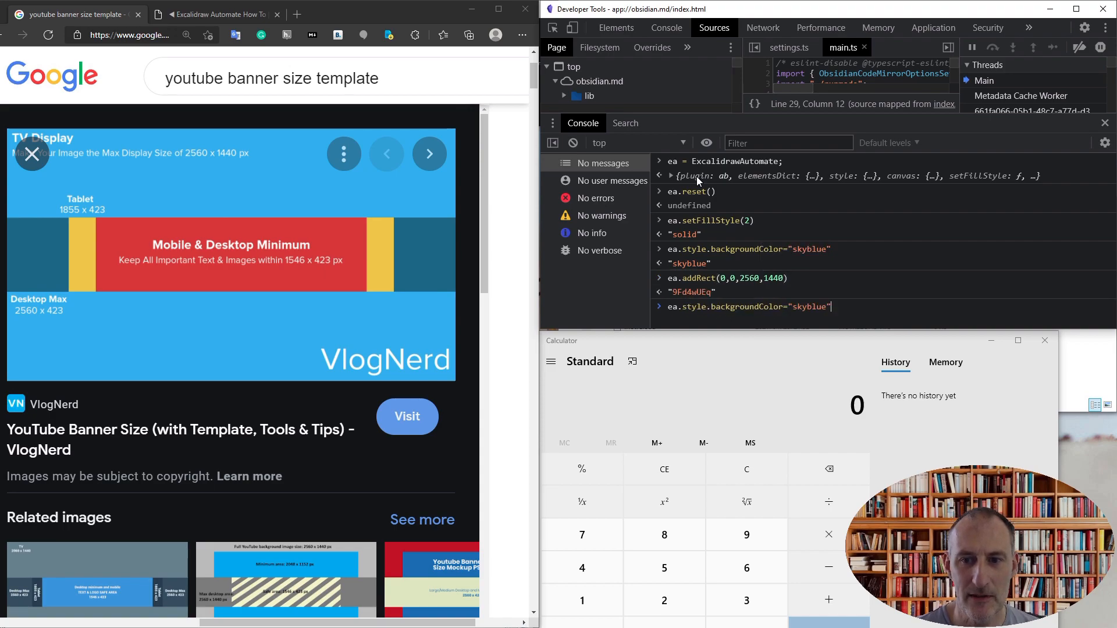
Switch the colour to steelblue, add the 2560×423 band at y 508.5, then set colour to orange.
key("Backspace")
type("teel")
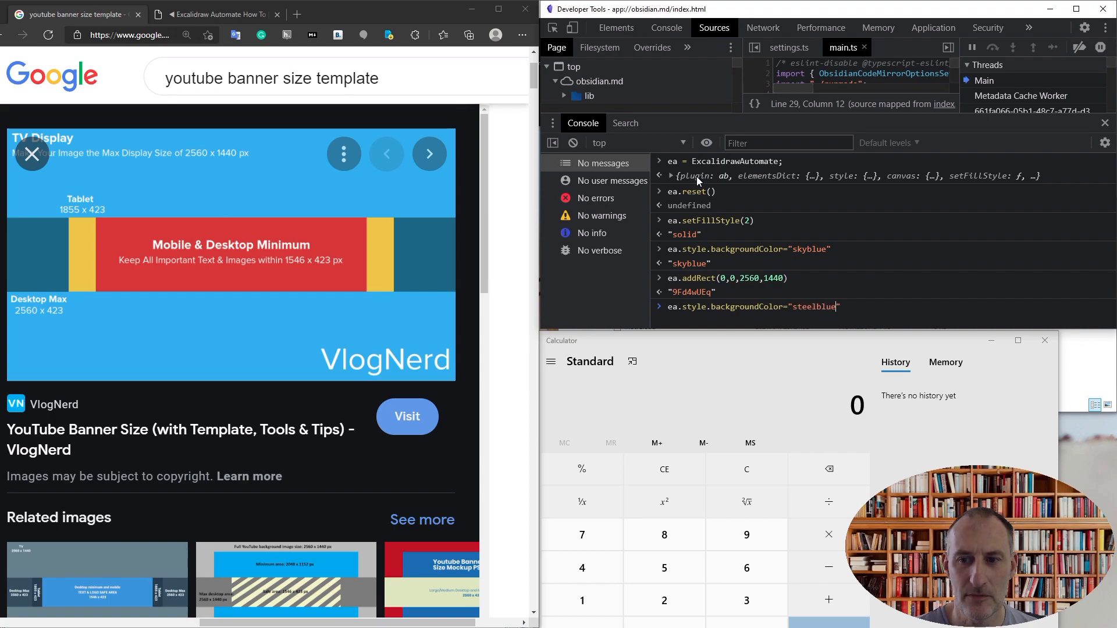
key("Enter")
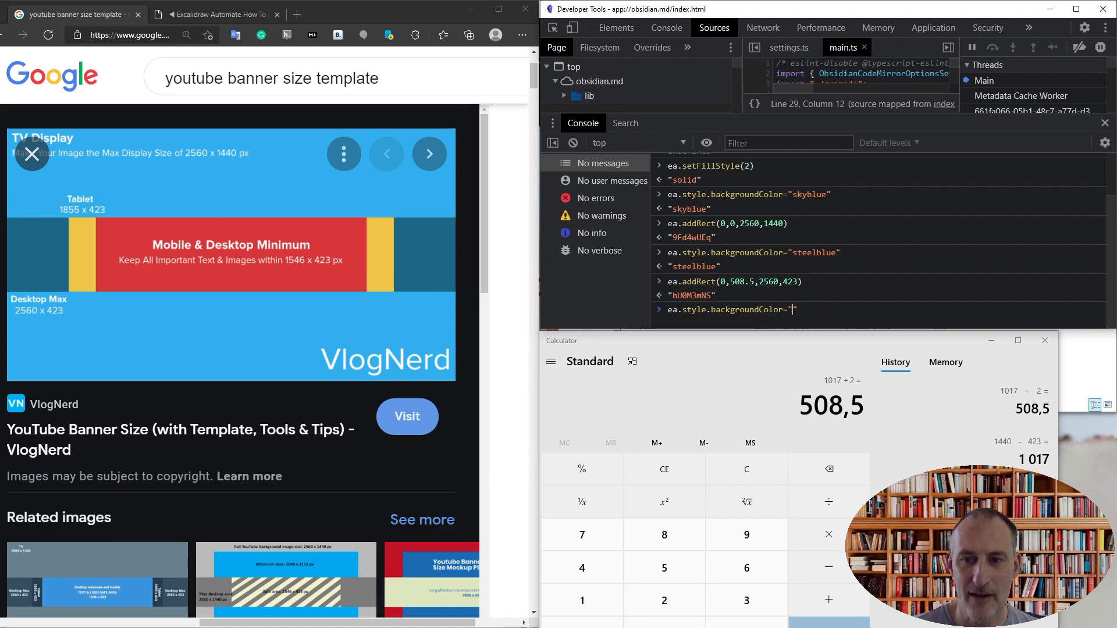
type("or")
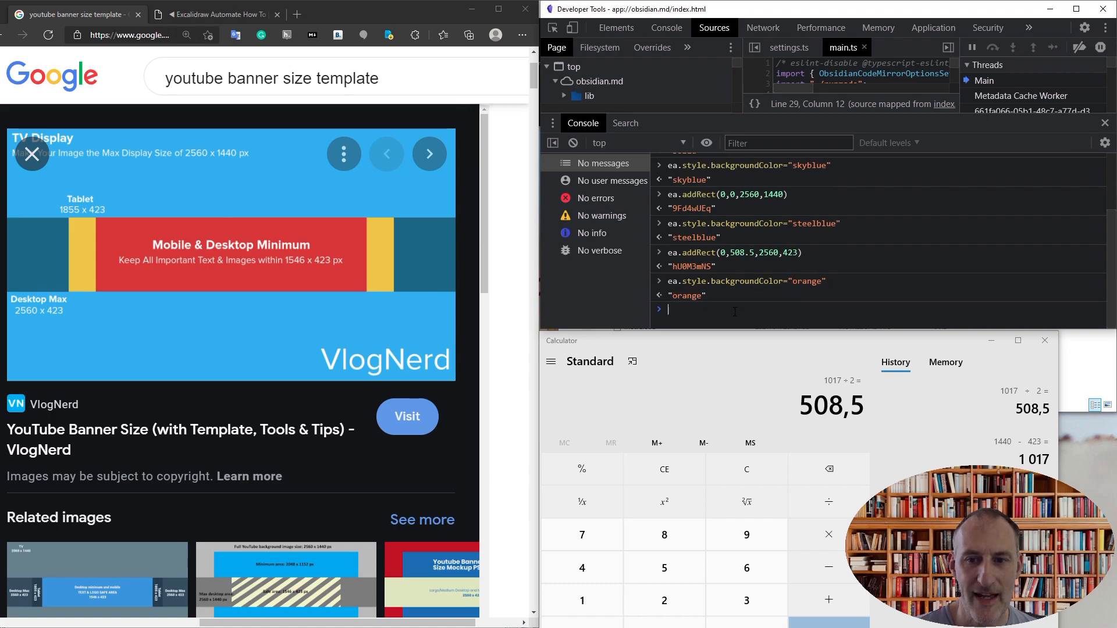
type("ea.style.backgroundColor=\"orange\"")
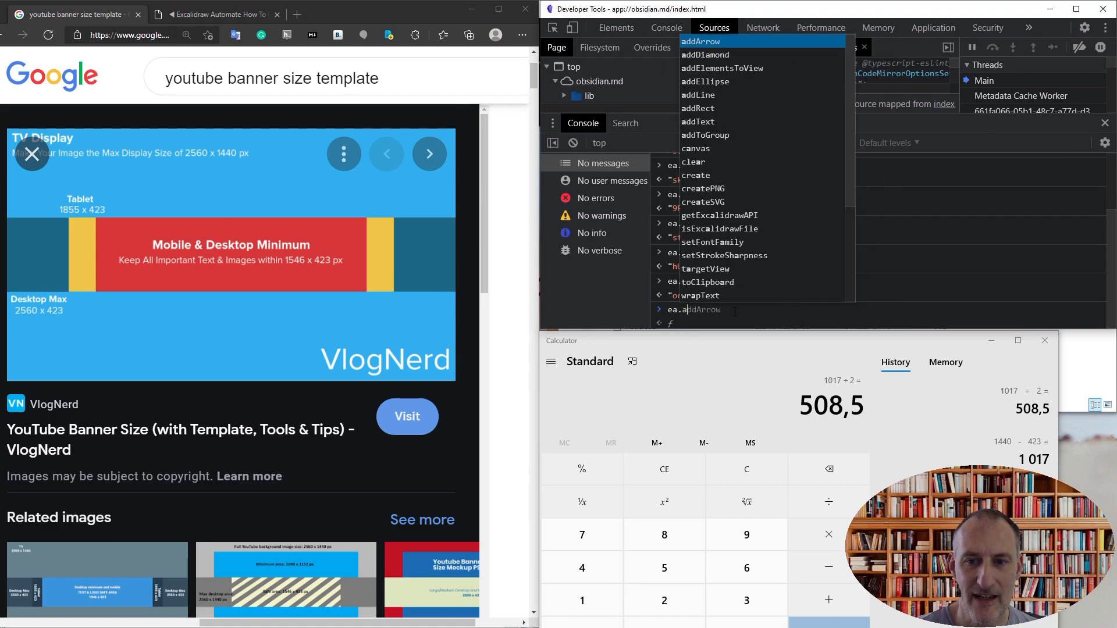
key("Enter")
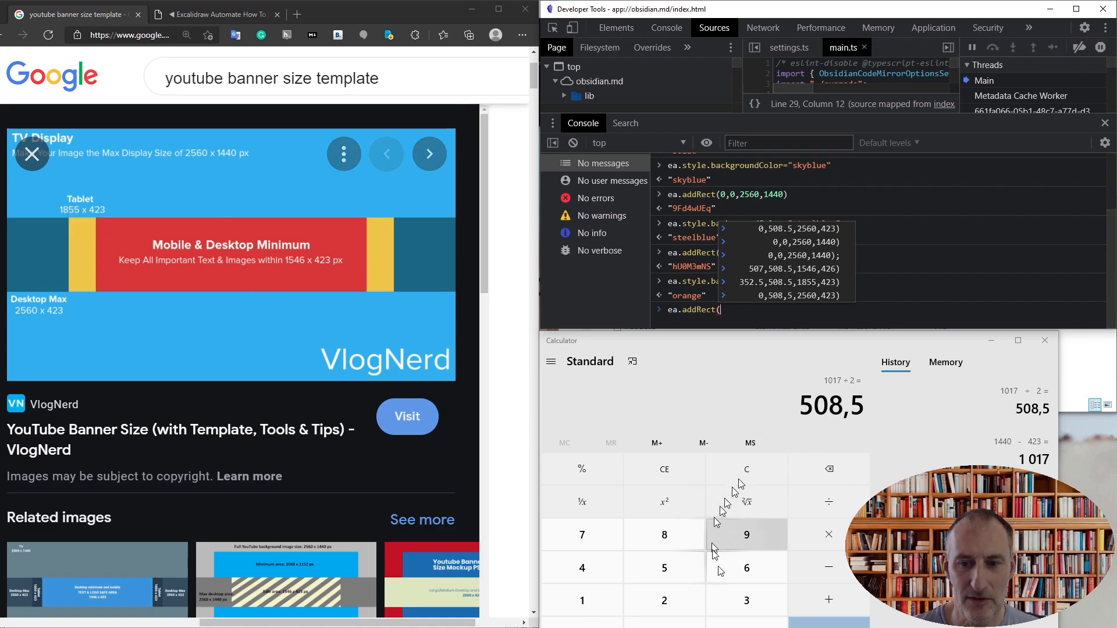
Compute offset 352.5, add the orange 1855×423 rectangle there, set orangered, and start the 1546 offset.
left_click(664, 469)
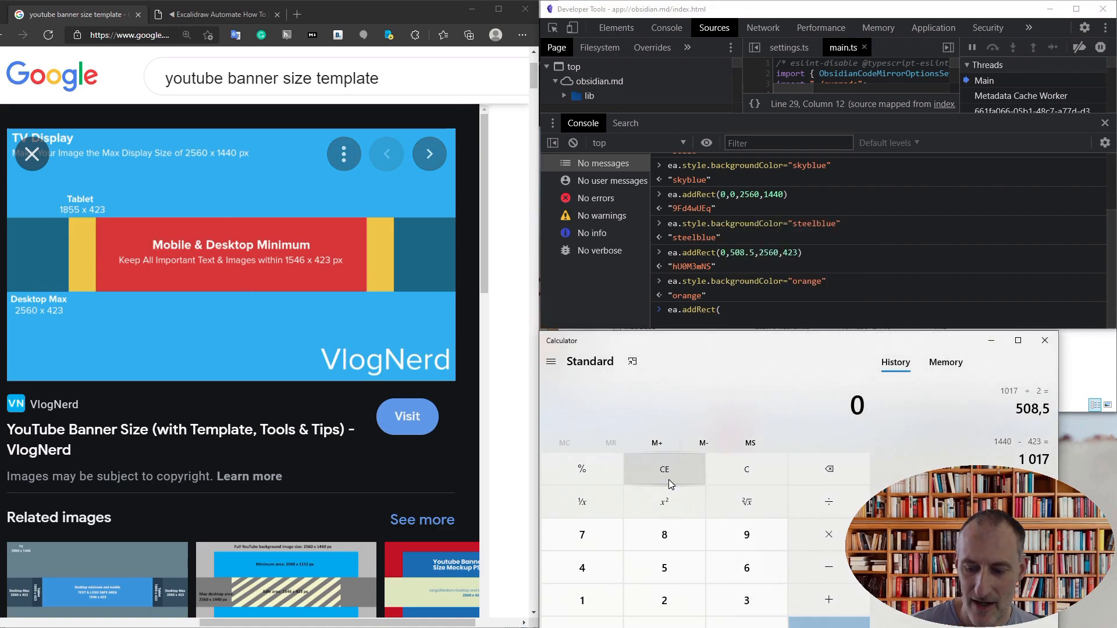
left_click(665, 600)
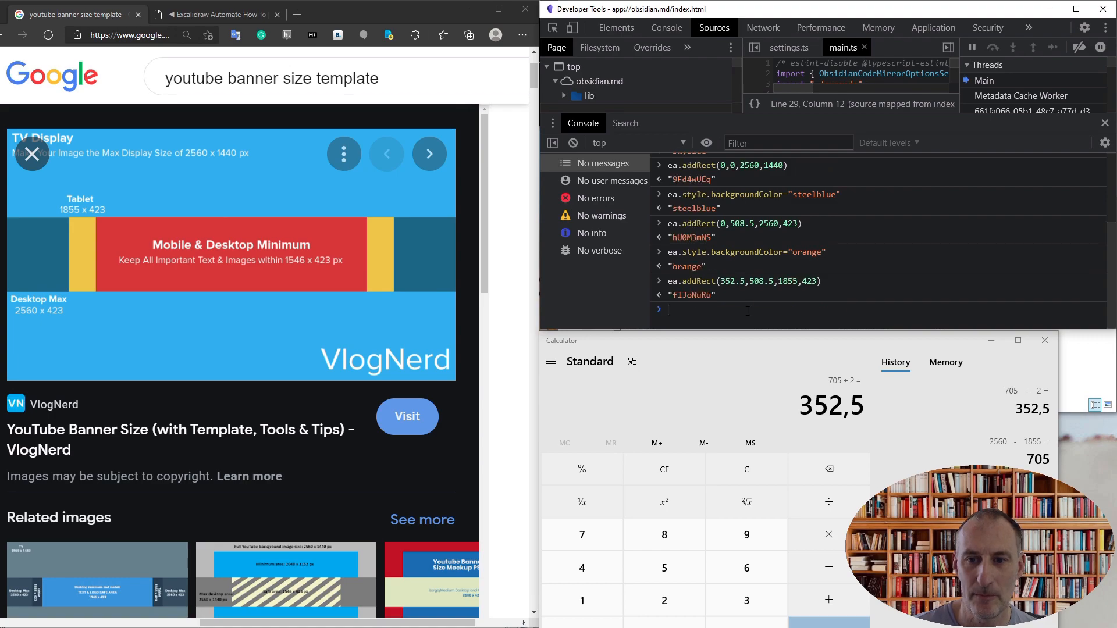
type("ea.addRect(352.5,508.5,1855,423)")
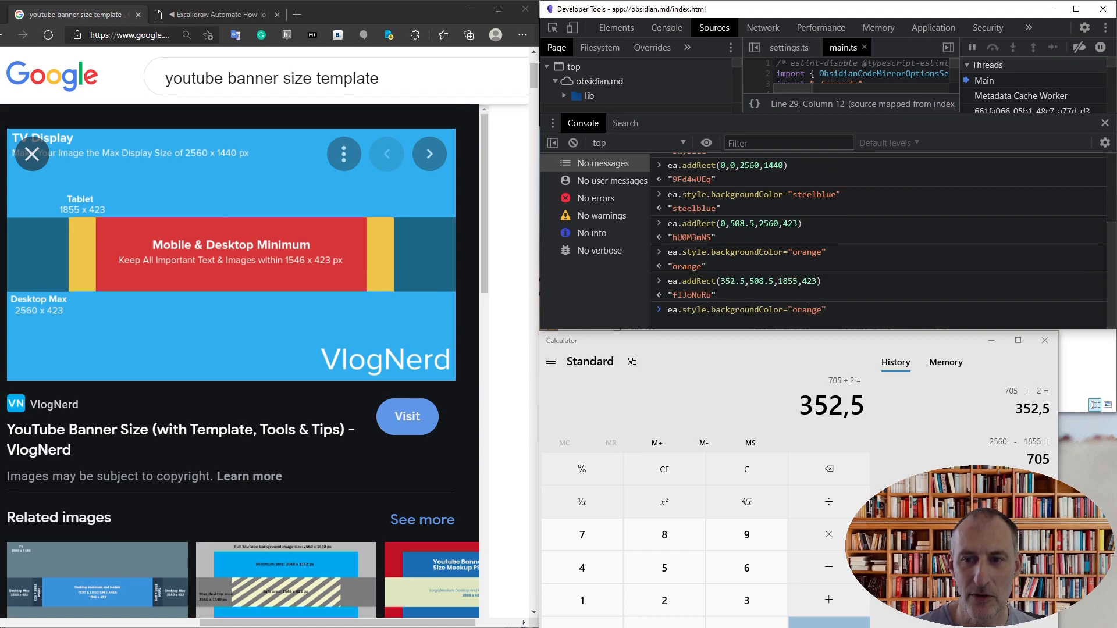
type("red")
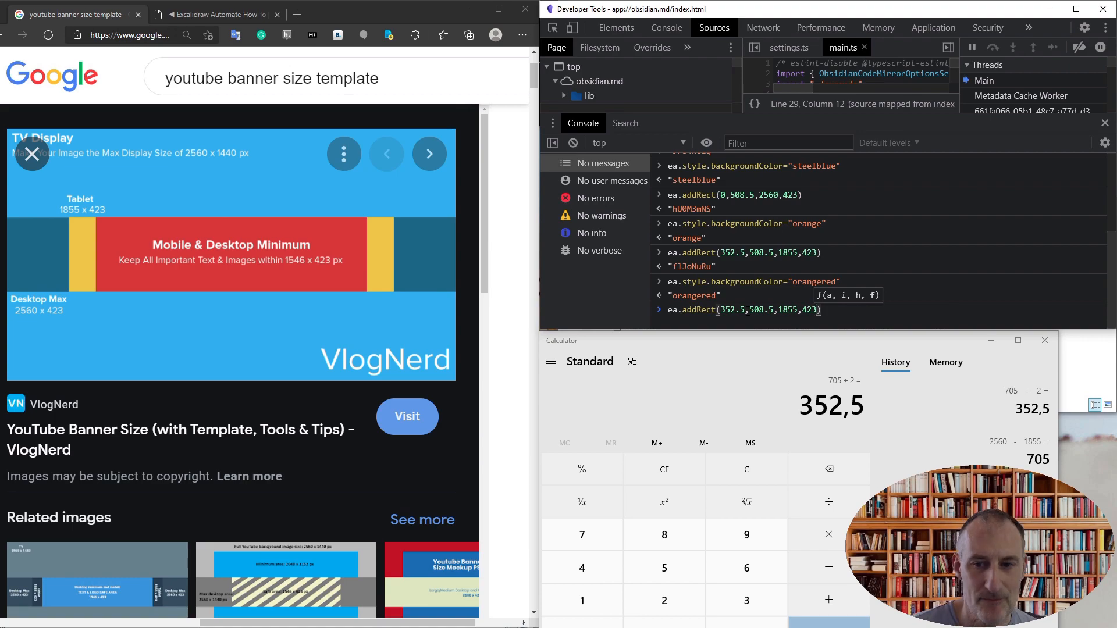
left_click(663, 469)
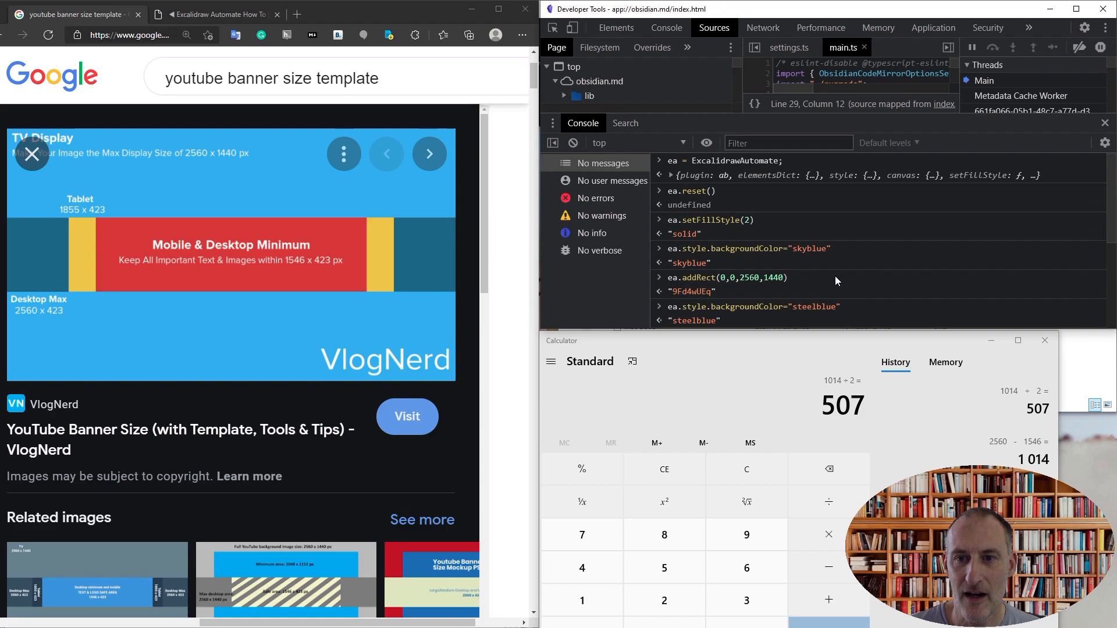
Run ea.setView() and ea.addElementsToView() to push the rectangles into the drawing.
type("ea.setA")
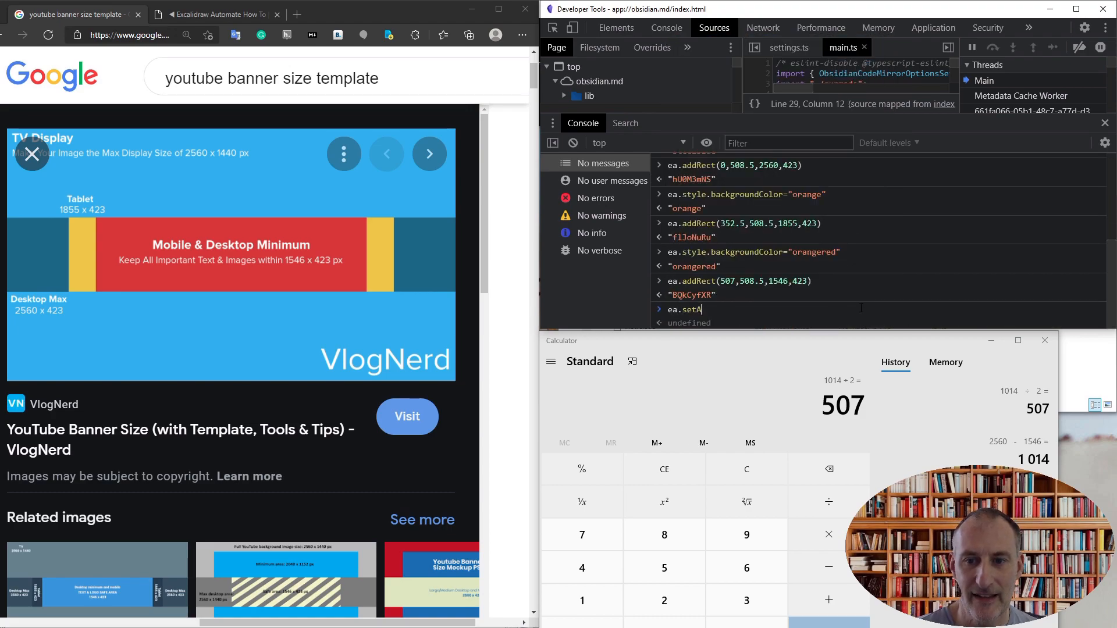
type("View")
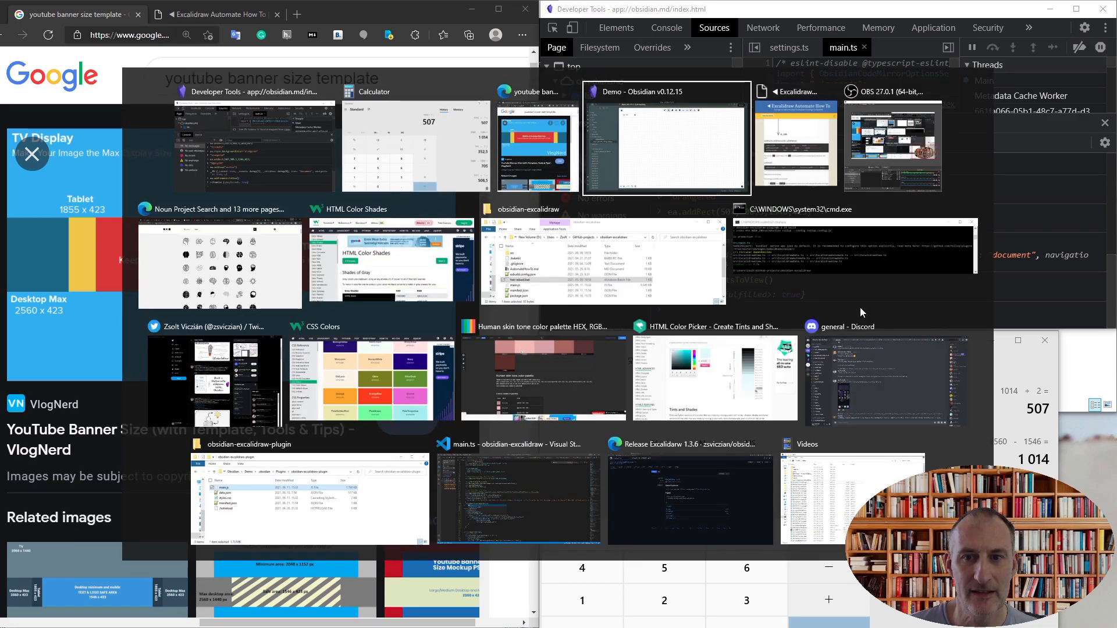
Copy all banner rectangles from the sketch and bring them into Logo.excalidraw.
left_click(666, 138)
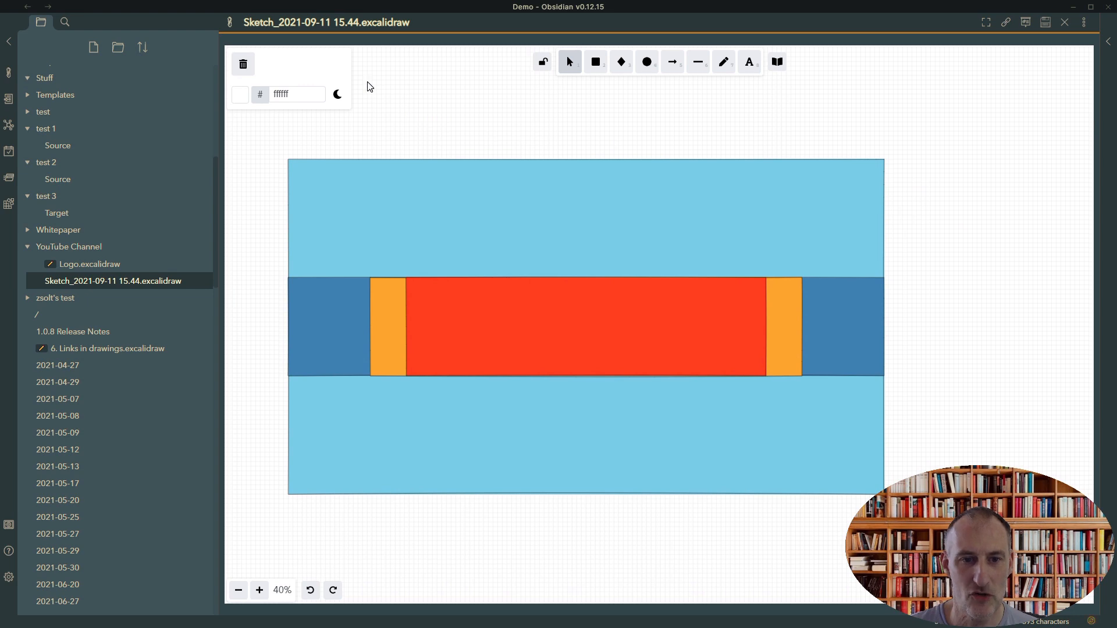
left_click(259, 590)
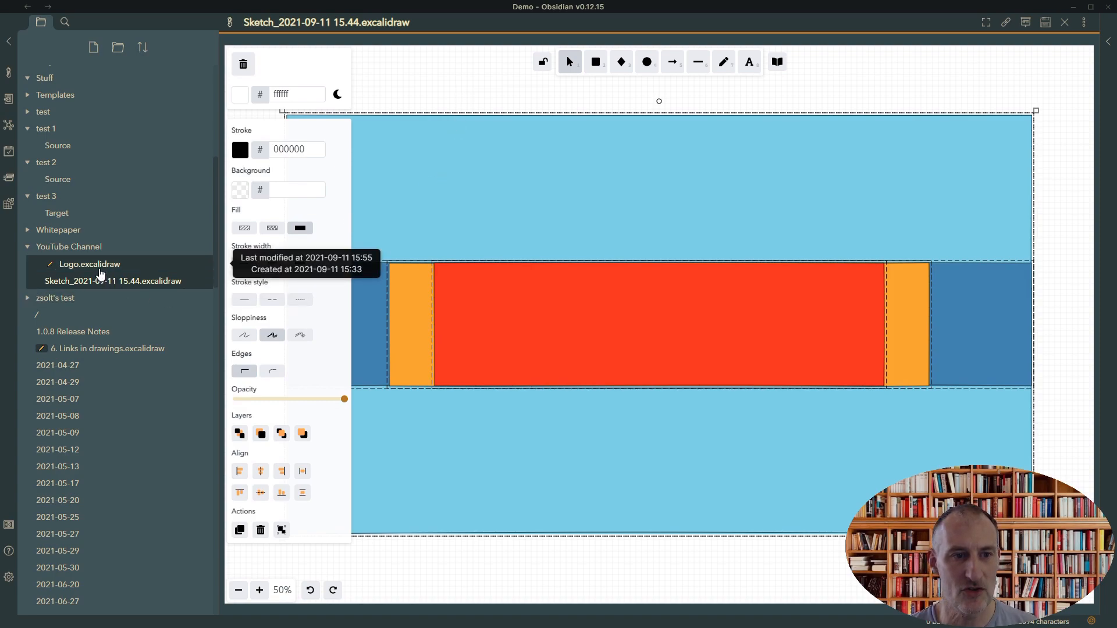
left_click(90, 264)
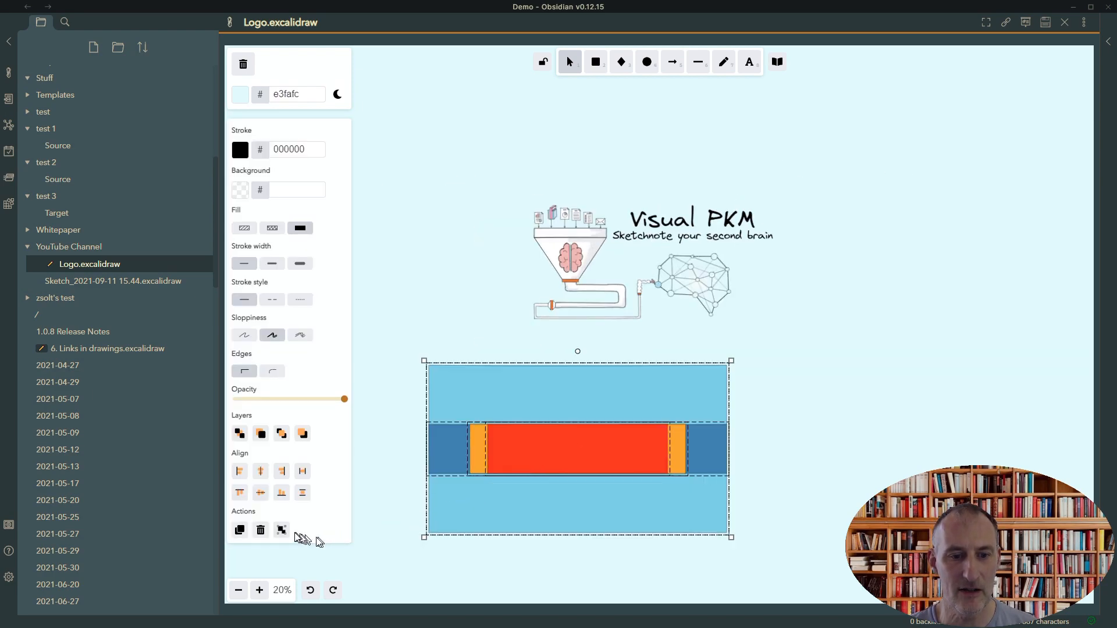
Group the rectangles, send them behind the logo, and centre the logo horizontally.
left_click(239, 433)
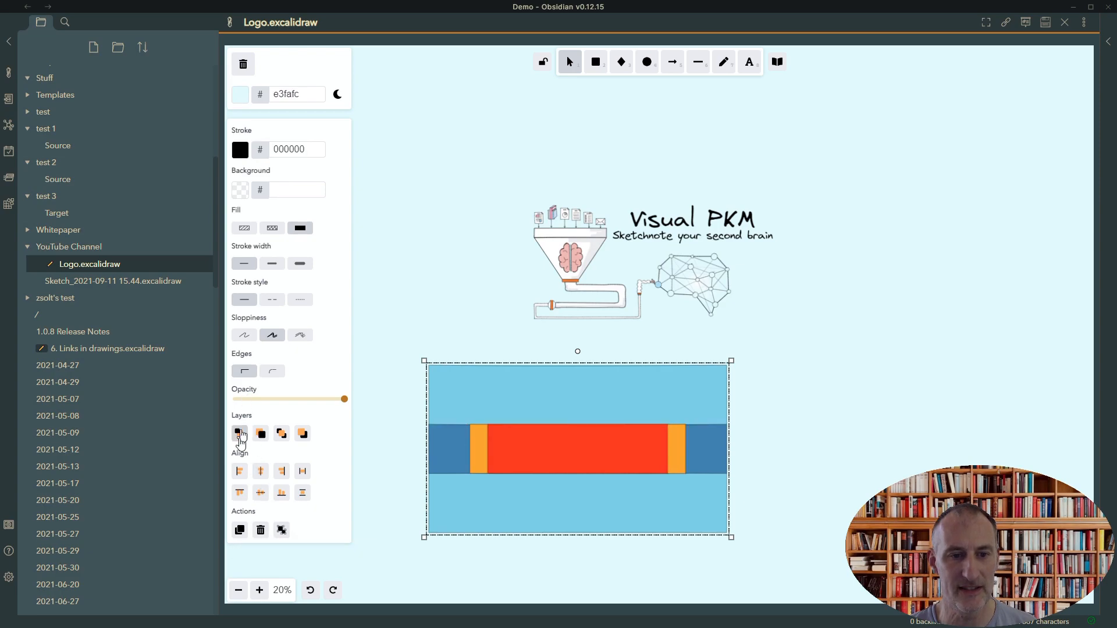
left_click(239, 433)
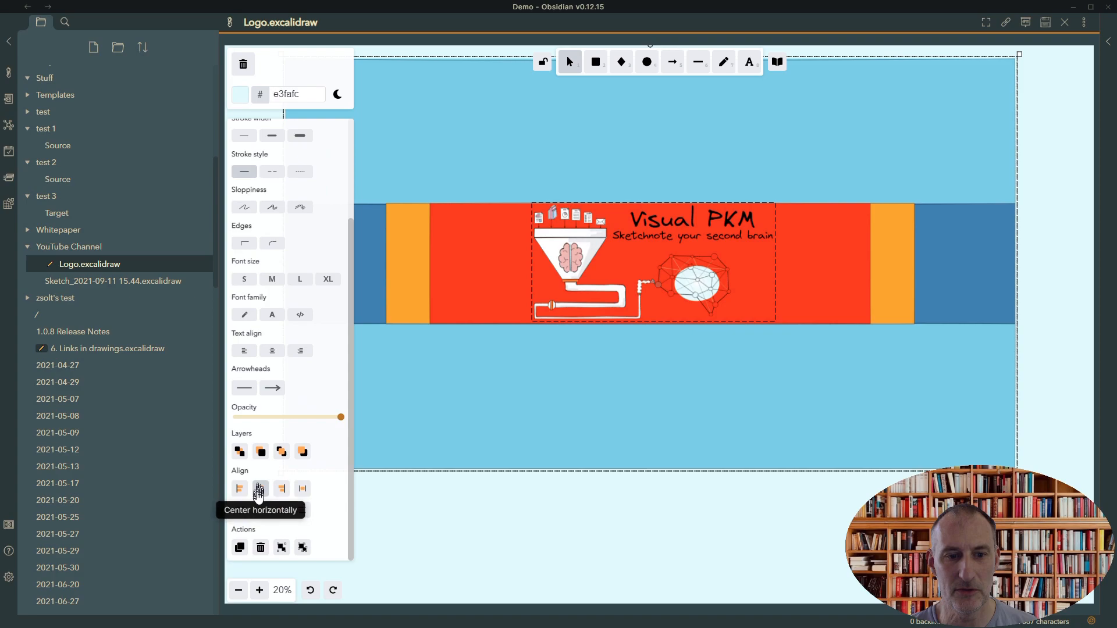
left_click(259, 487)
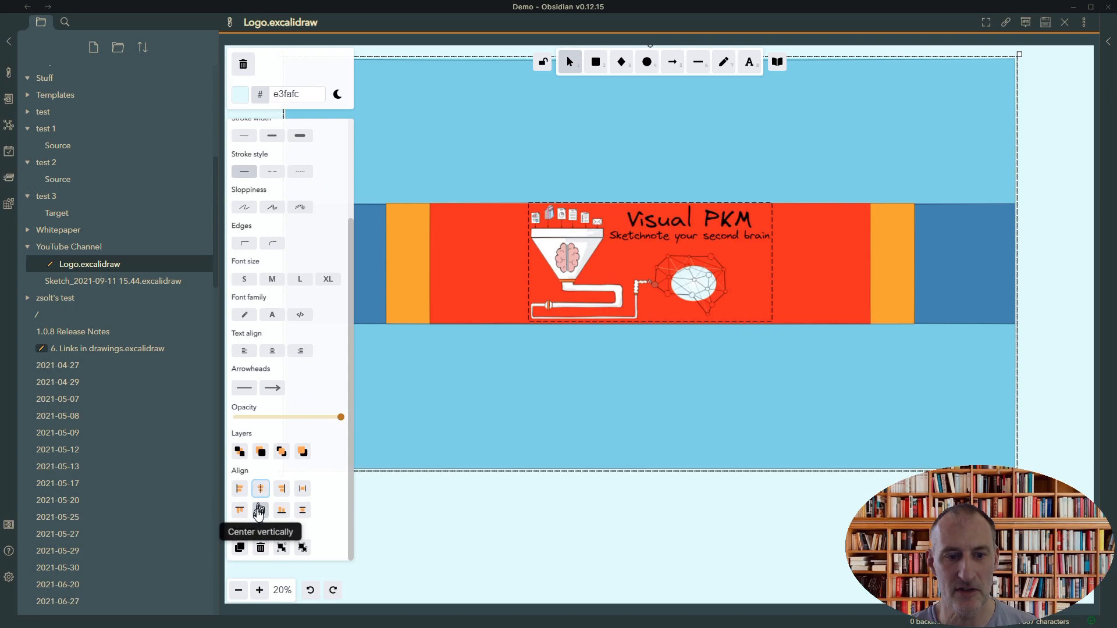
Centre the logo vertically and set the outer banner rectangle's background to transparent.
left_click(259, 510)
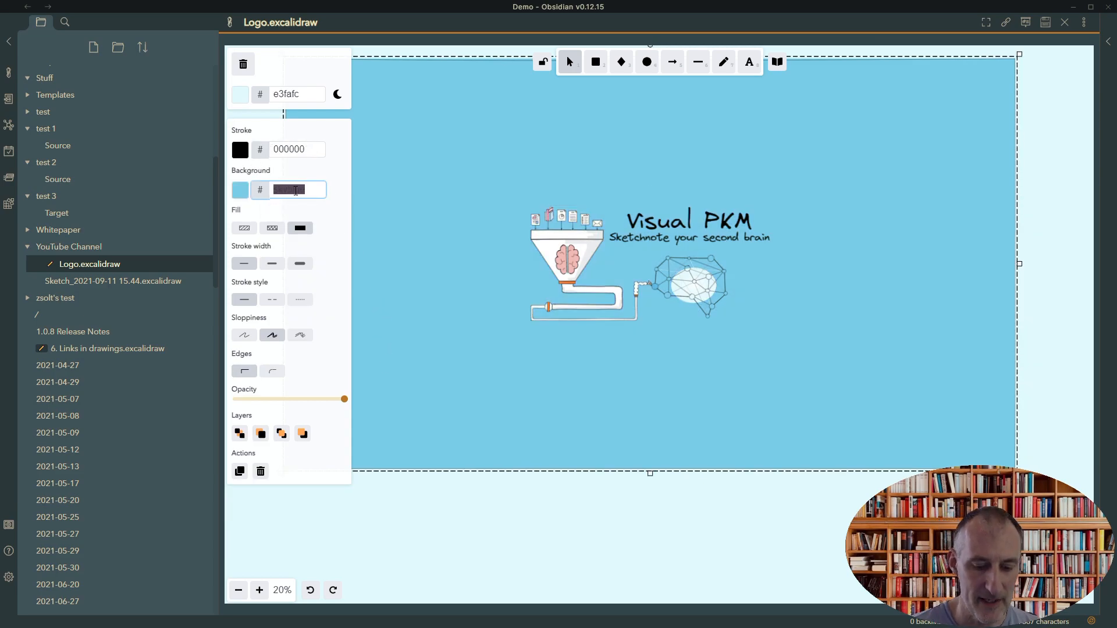
type("transparent")
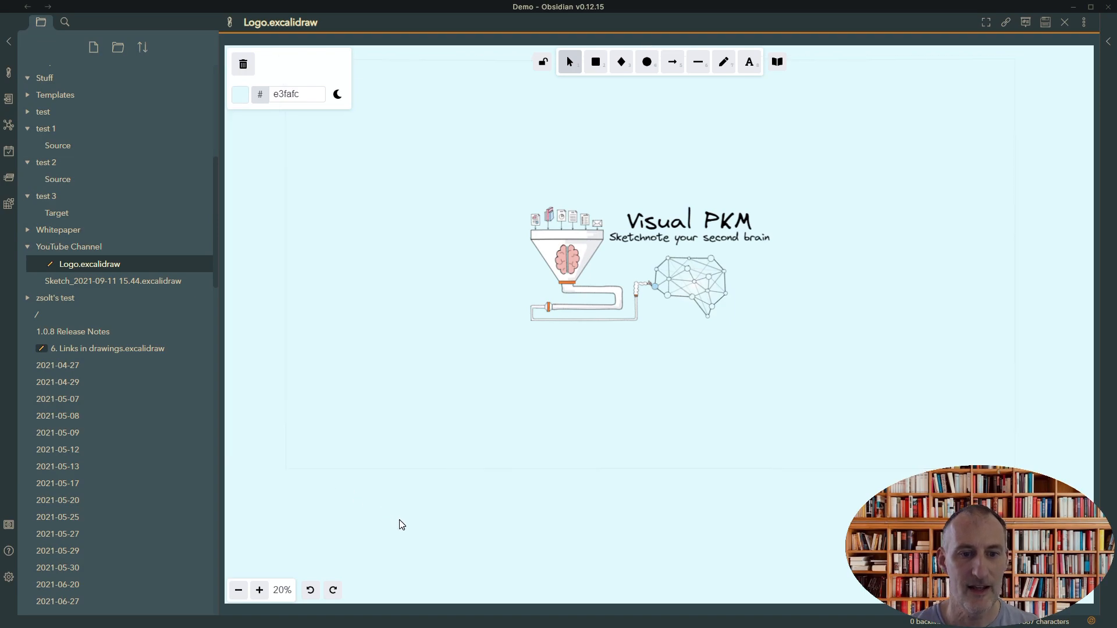
mouse_move(1084, 22)
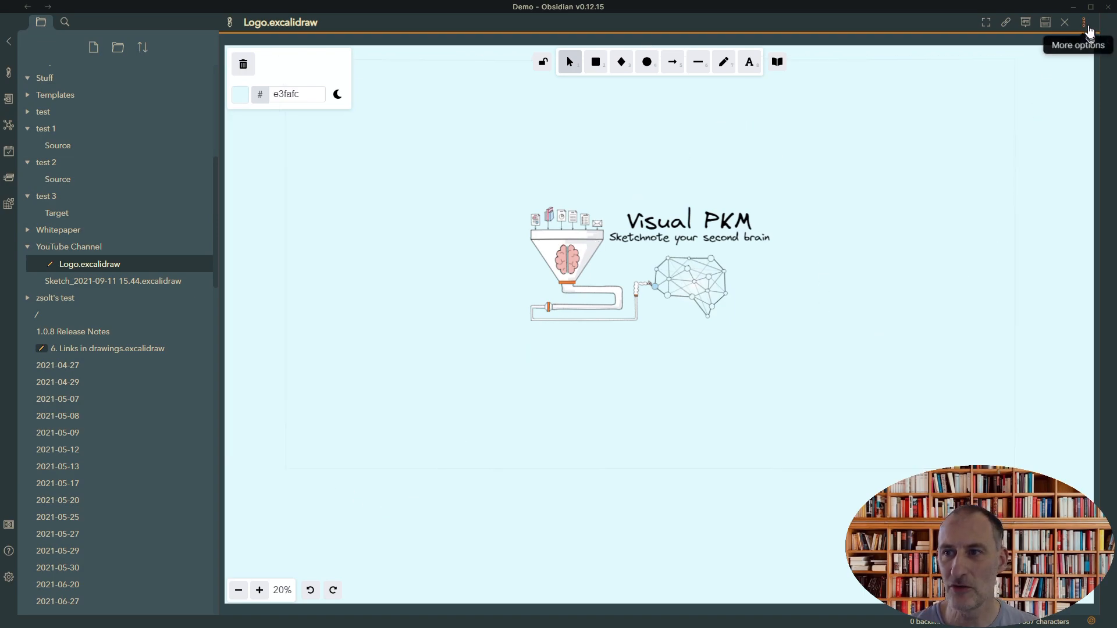
Export the drawing as PNG to the vault and view the Logo.excalidraw PNG.
left_click(1086, 22)
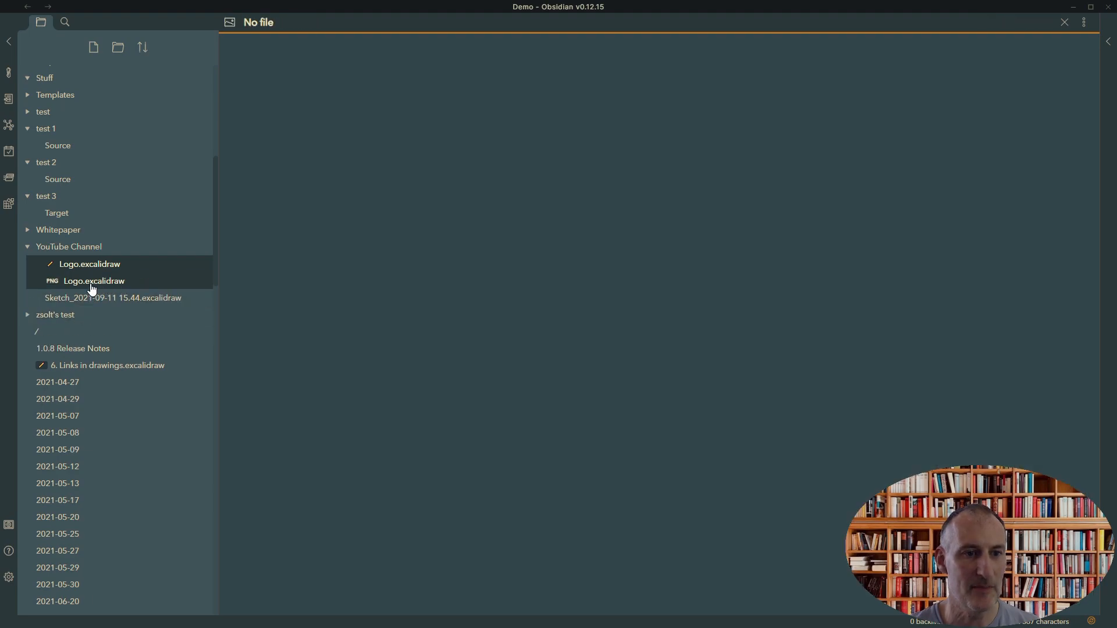
left_click(93, 280)
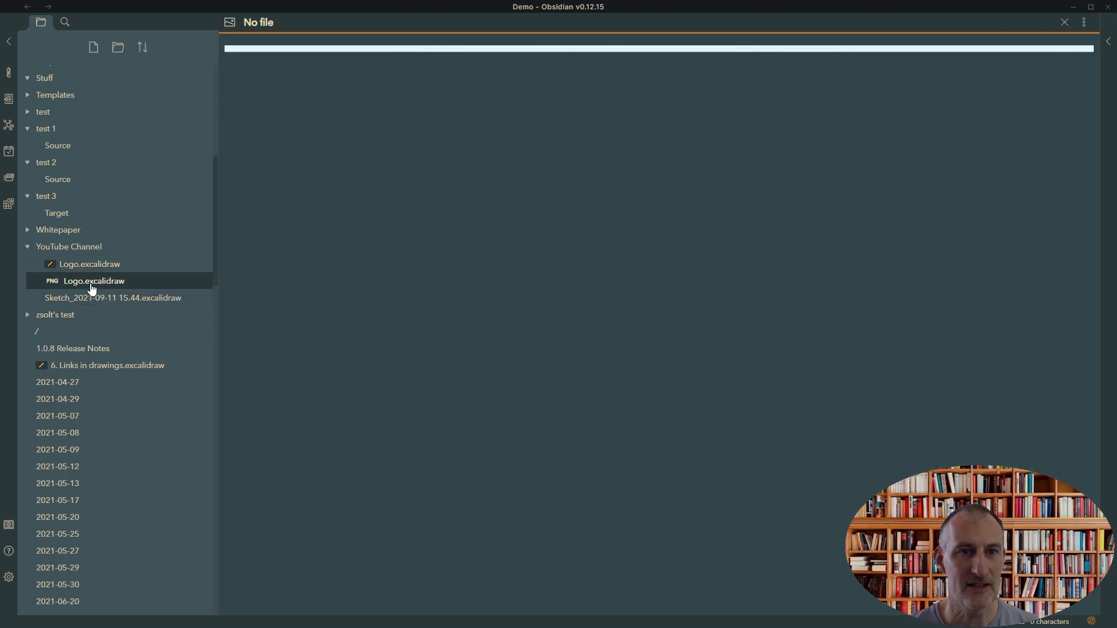
left_click(93, 280)
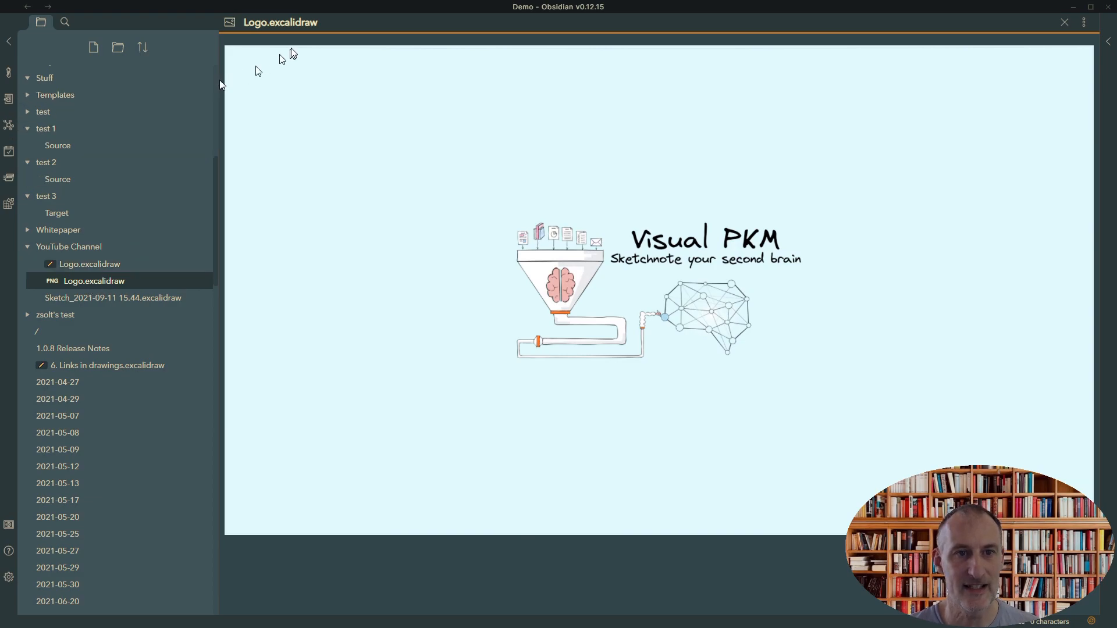